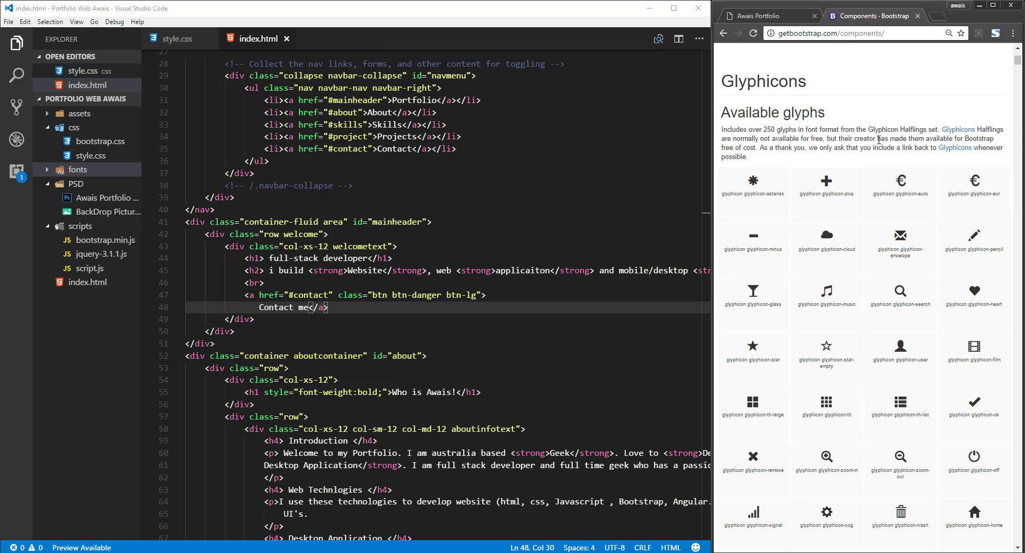
mouse_move(745, 134)
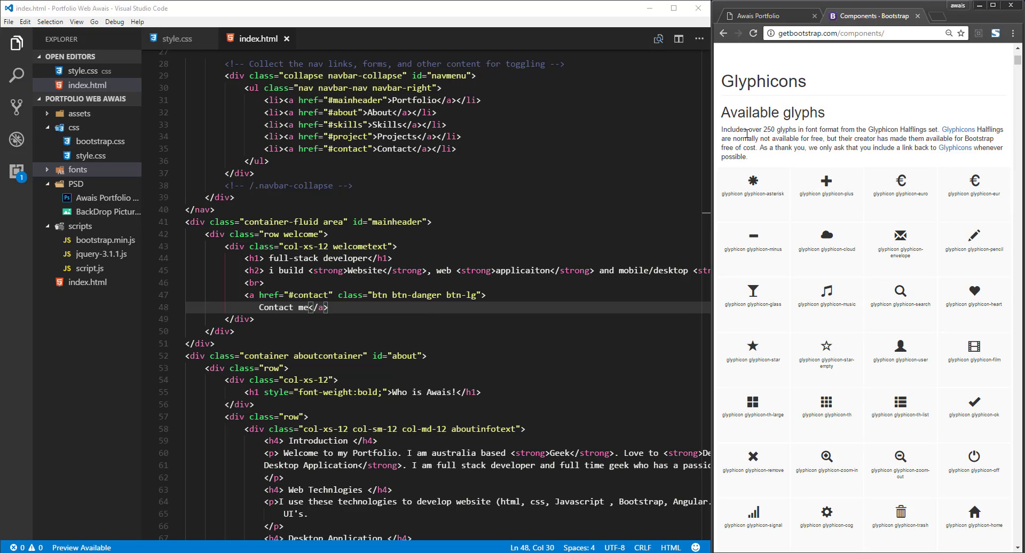
Step: Browse the Bootstrap glyphicons reference, then check the portfolio page preview
double_click(756, 81)
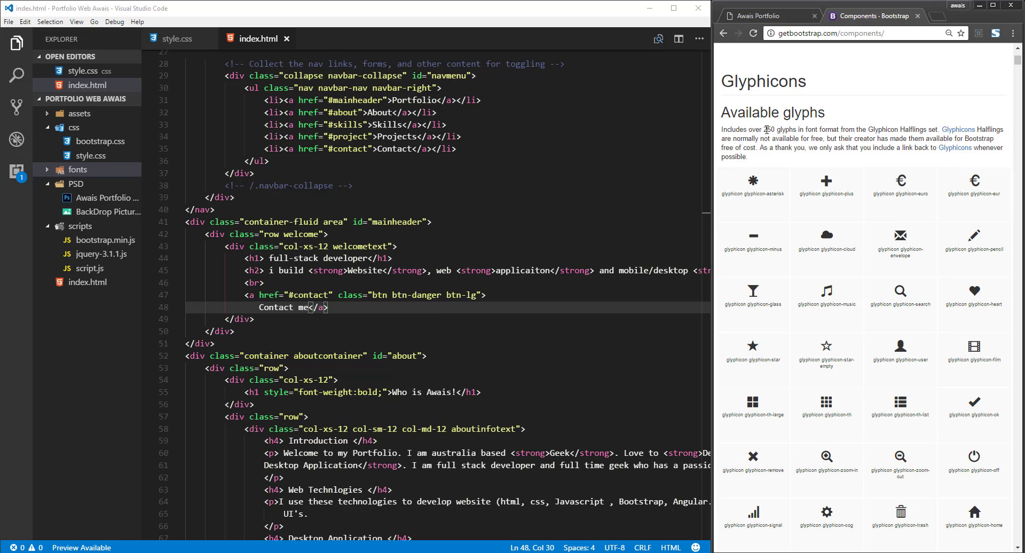
double_click(764, 129)
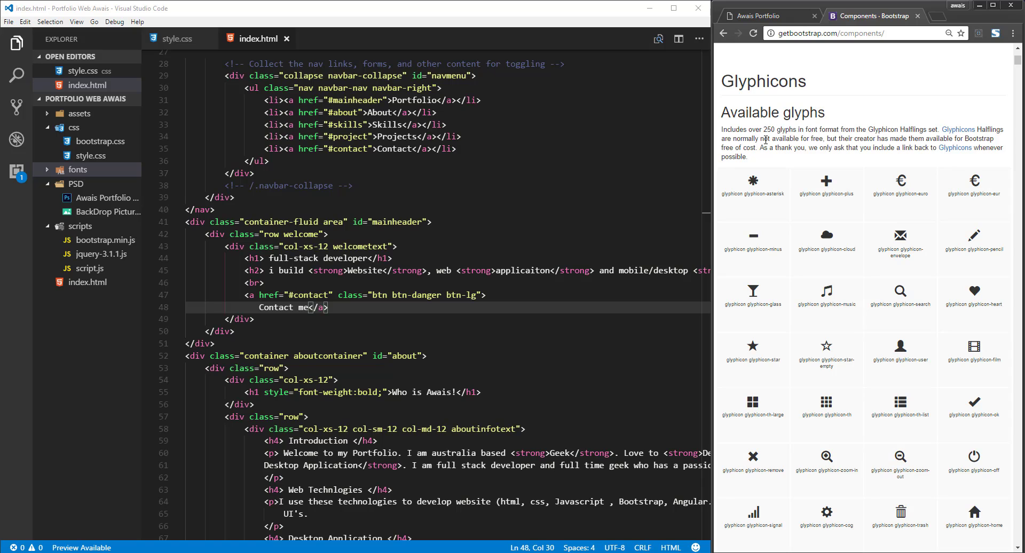
mouse_move(900, 414)
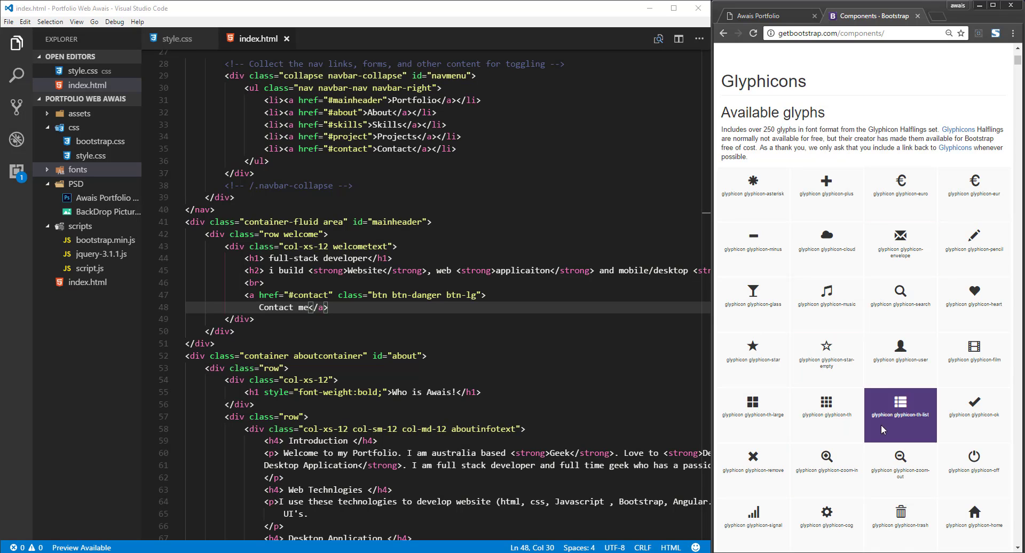
scroll(down, 3)
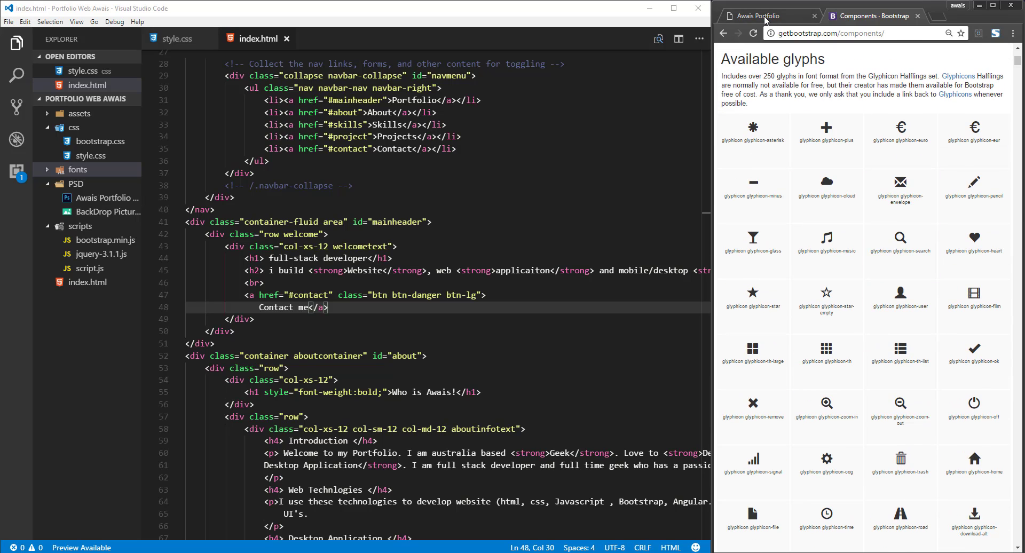
click(759, 16)
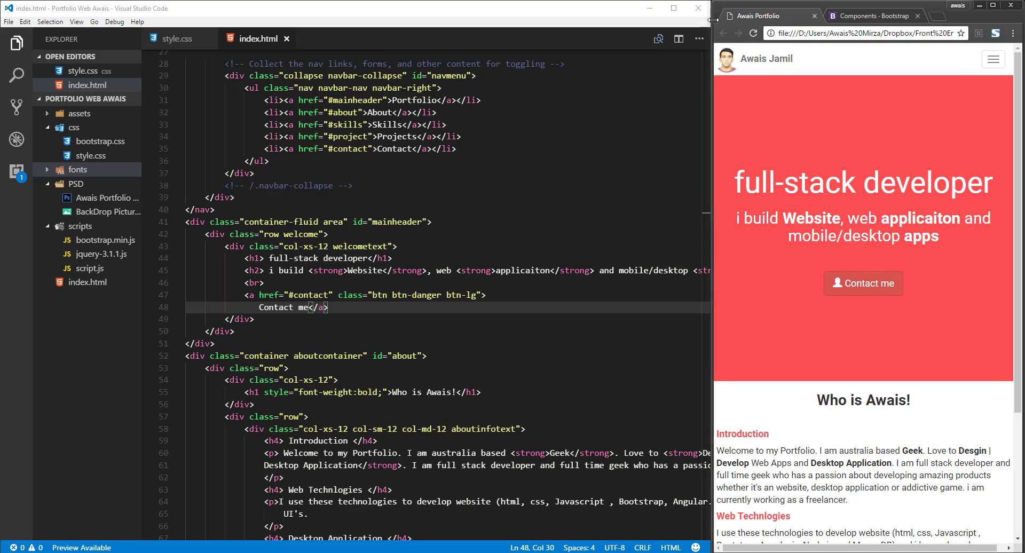
mouse_move(863, 283)
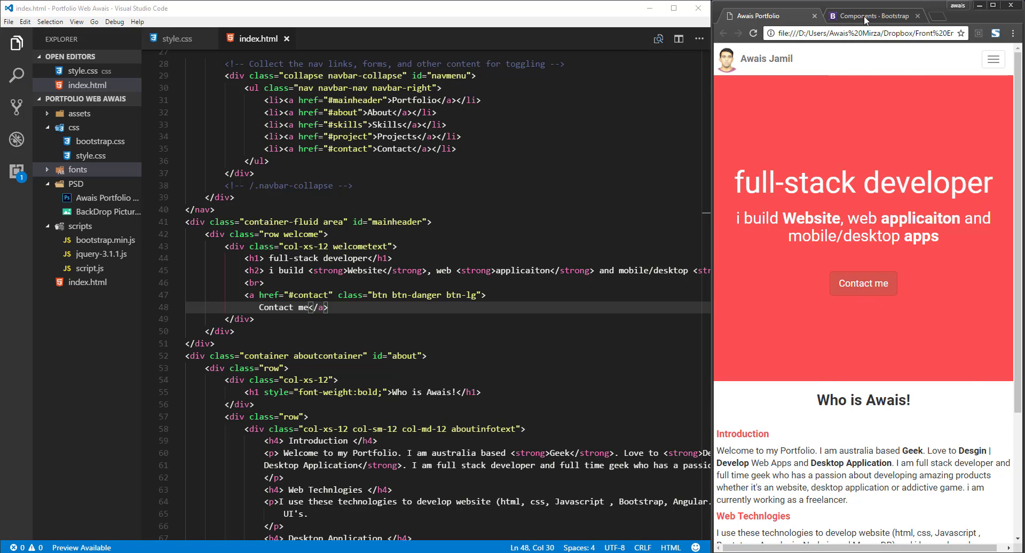
Step: Compare the two tabs and select the 'glyphicon glyphicon-user' class name on the reference
click(872, 16)
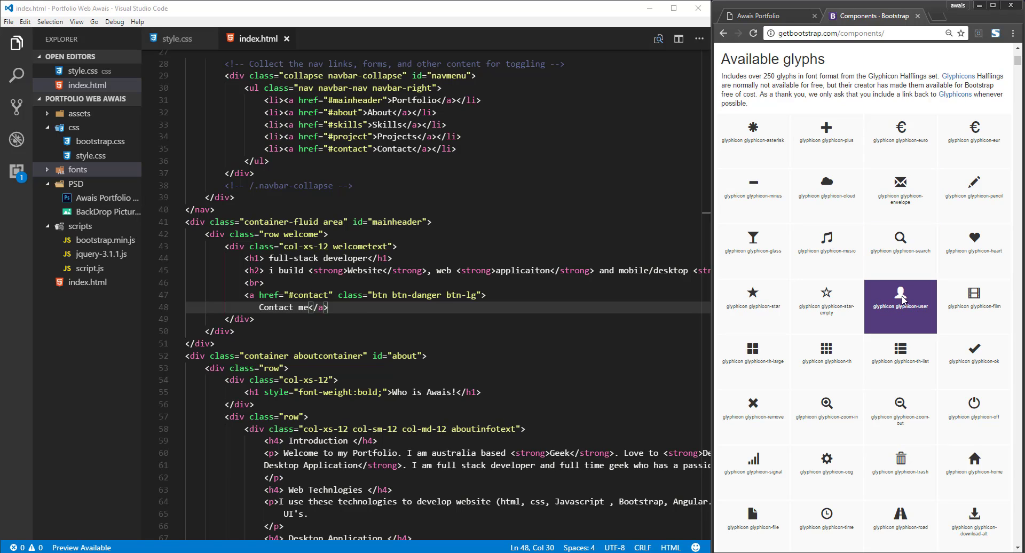
click(763, 16)
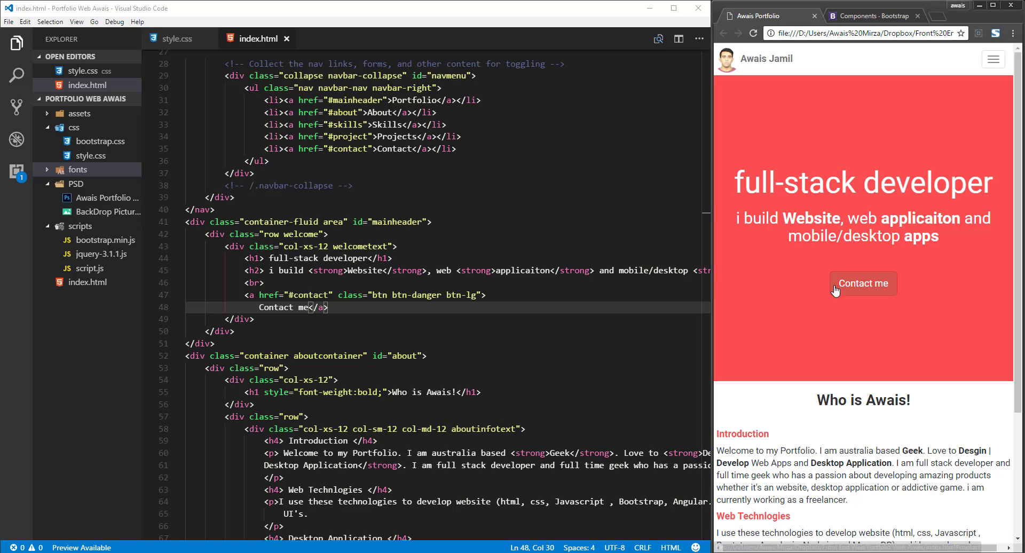
click(873, 16)
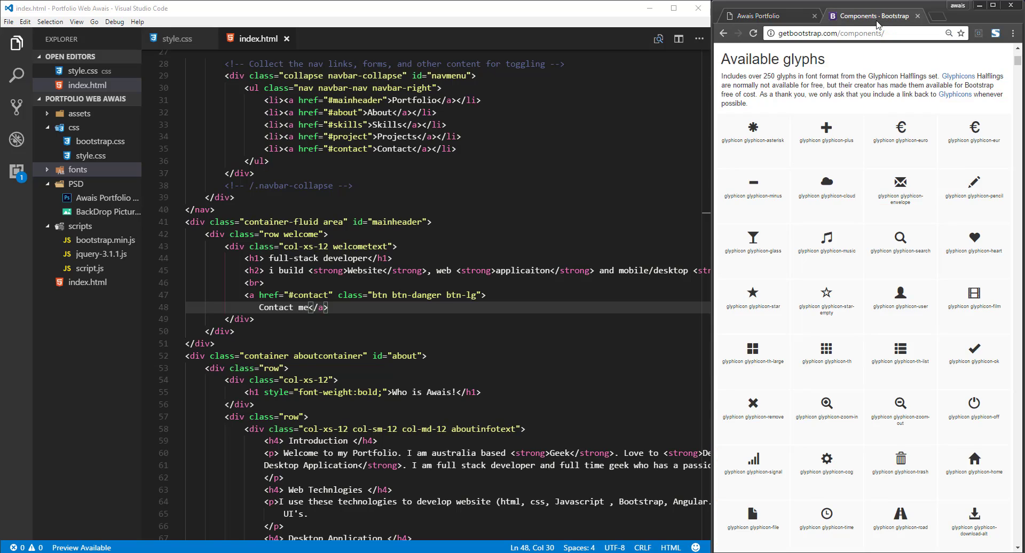
click(900, 306)
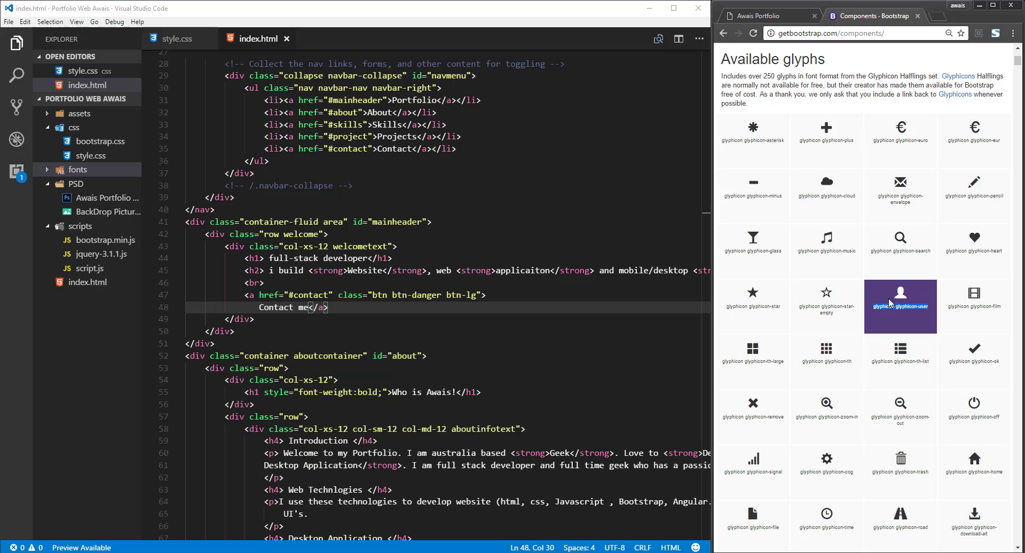
mouse_move(878, 317)
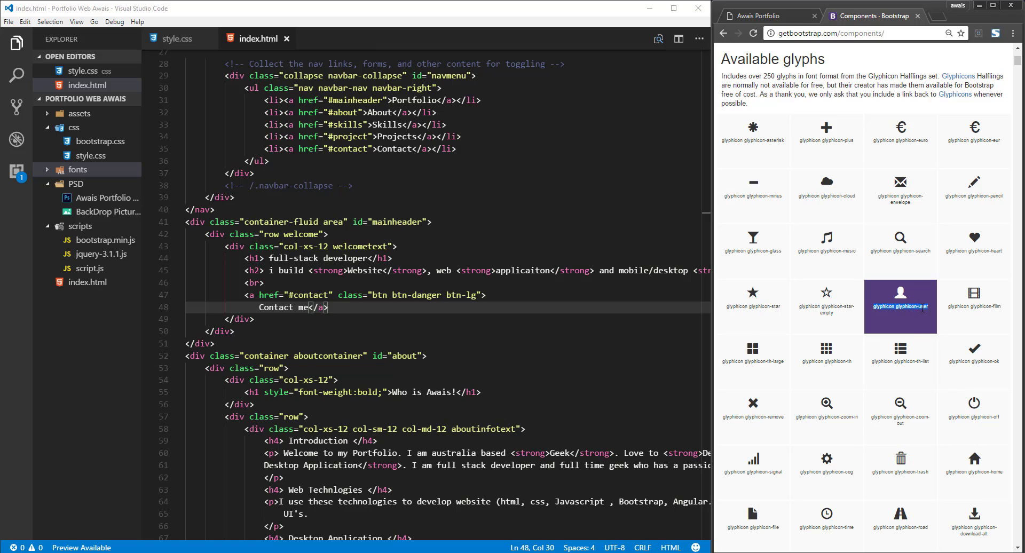
mouse_move(916, 357)
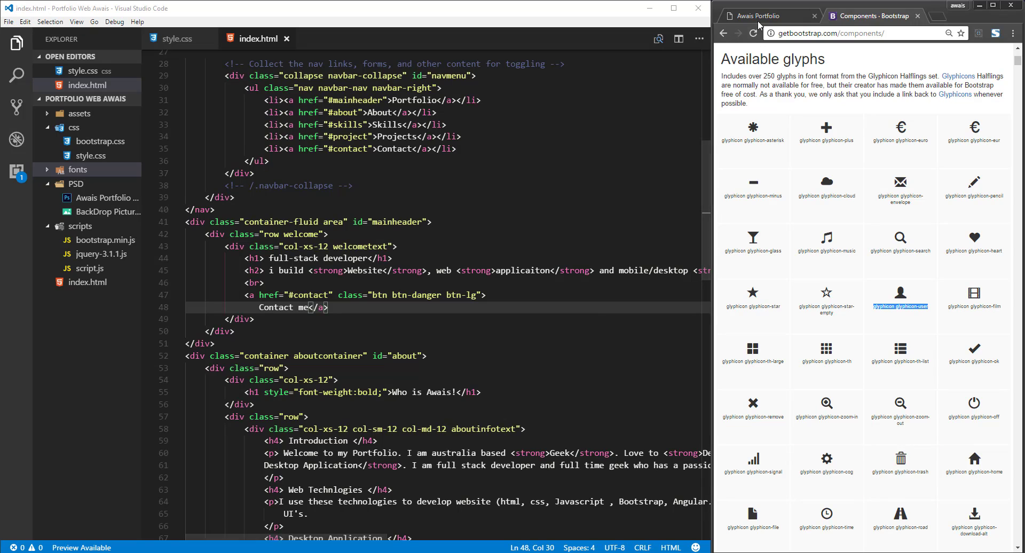
Step: Switch Chrome back to the portfolio page preview
click(753, 33)
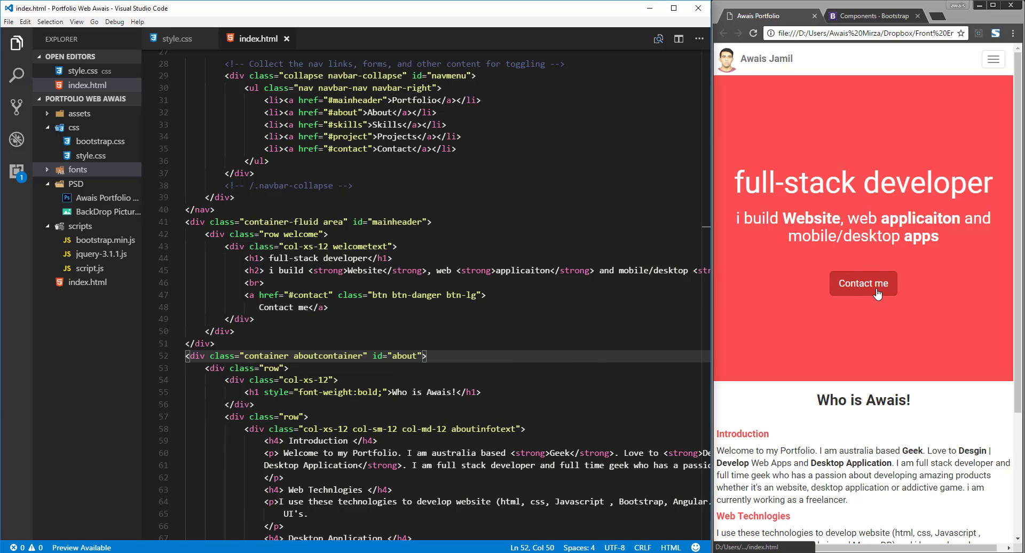
mouse_move(842, 301)
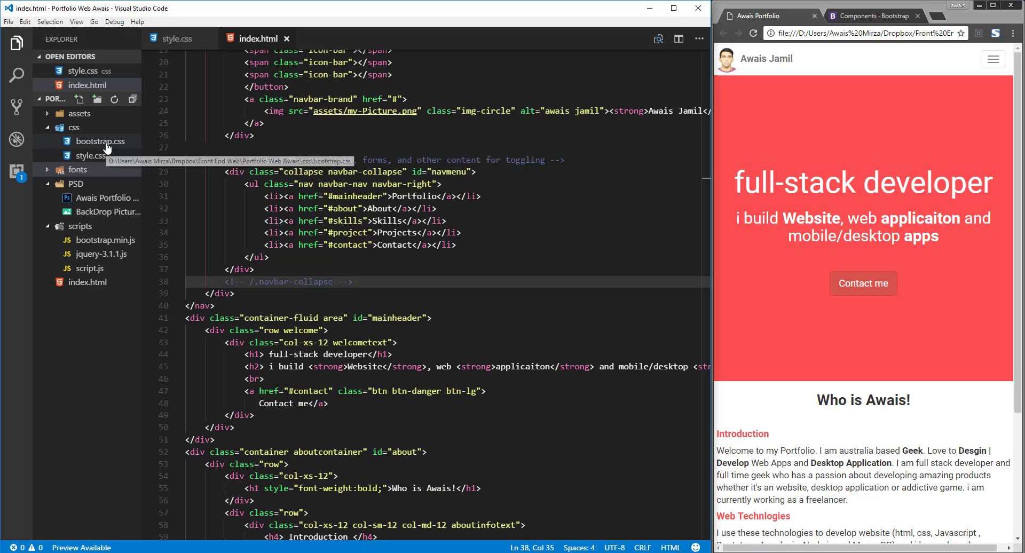
mouse_move(78, 178)
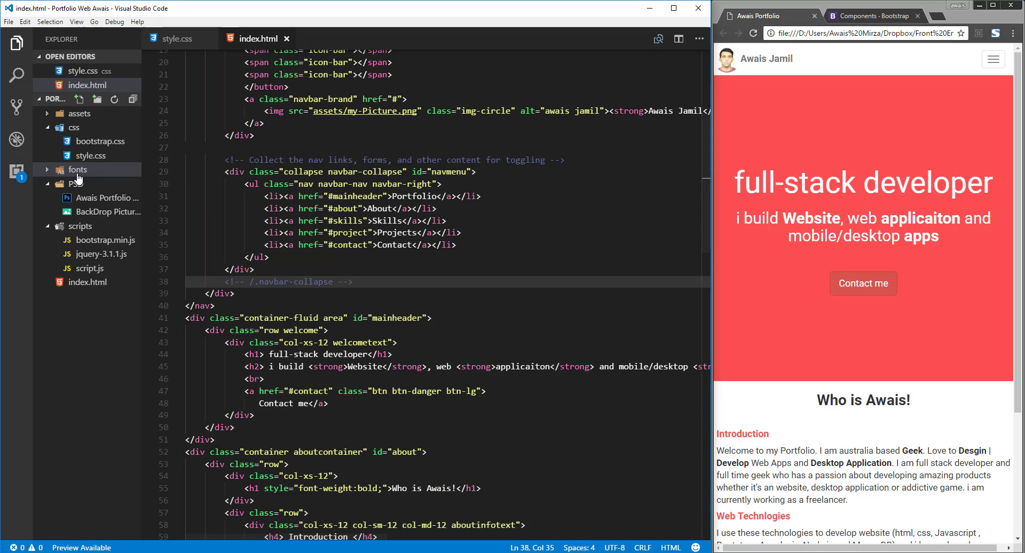
mouse_move(78, 176)
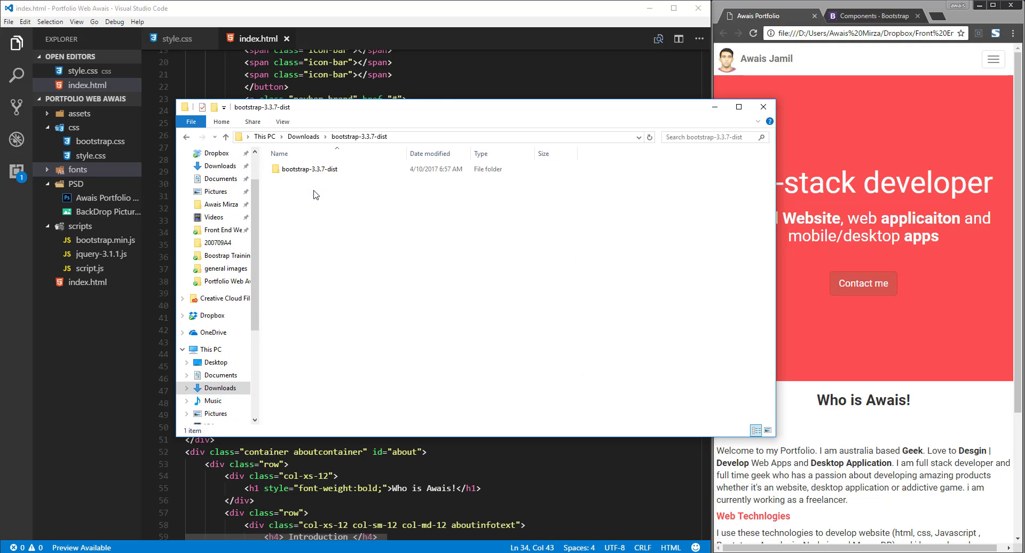
Step: Check the bootstrap-3.3.7-dist fonts folder for the glyphicons-halflings files, then close it
double_click(310, 168)
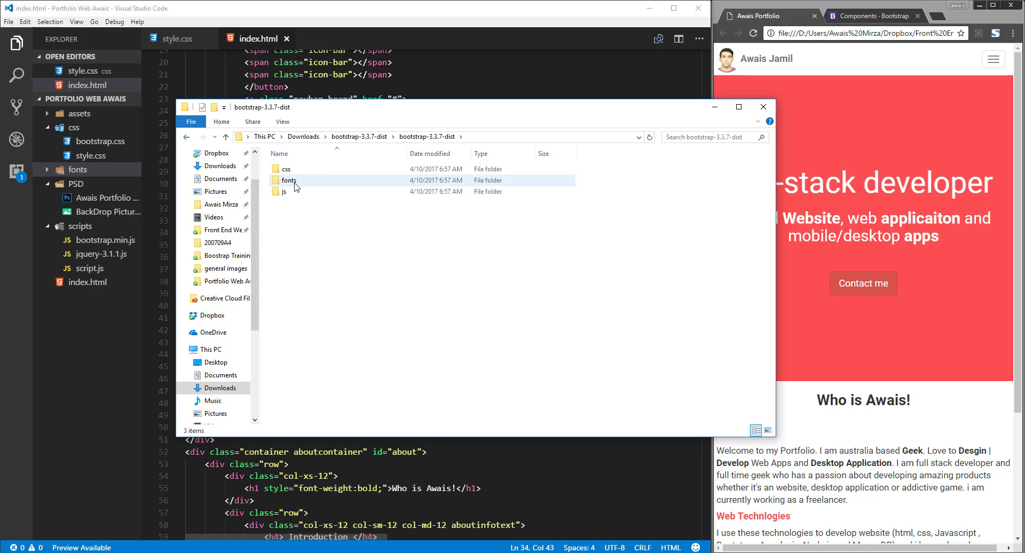
double_click(288, 179)
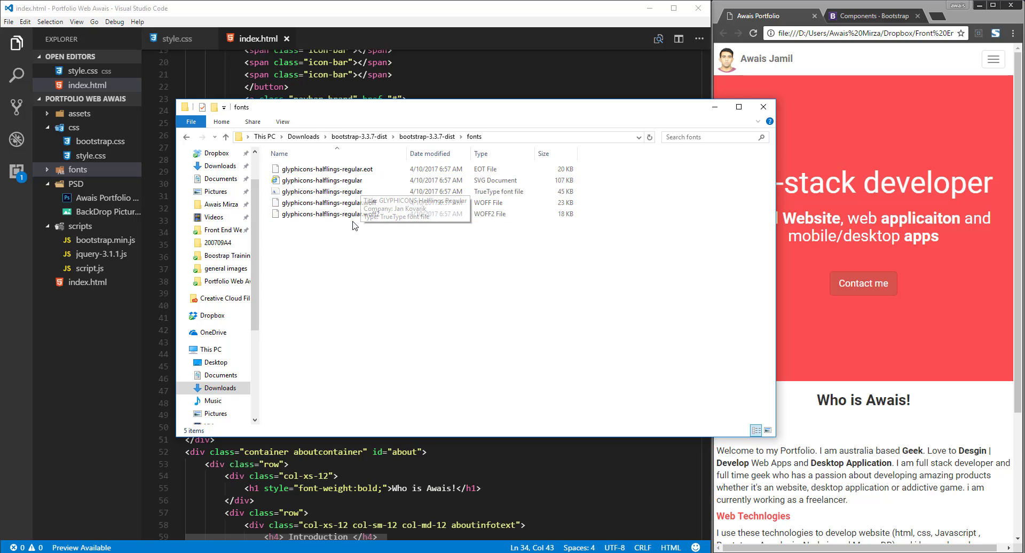
mouse_move(359, 249)
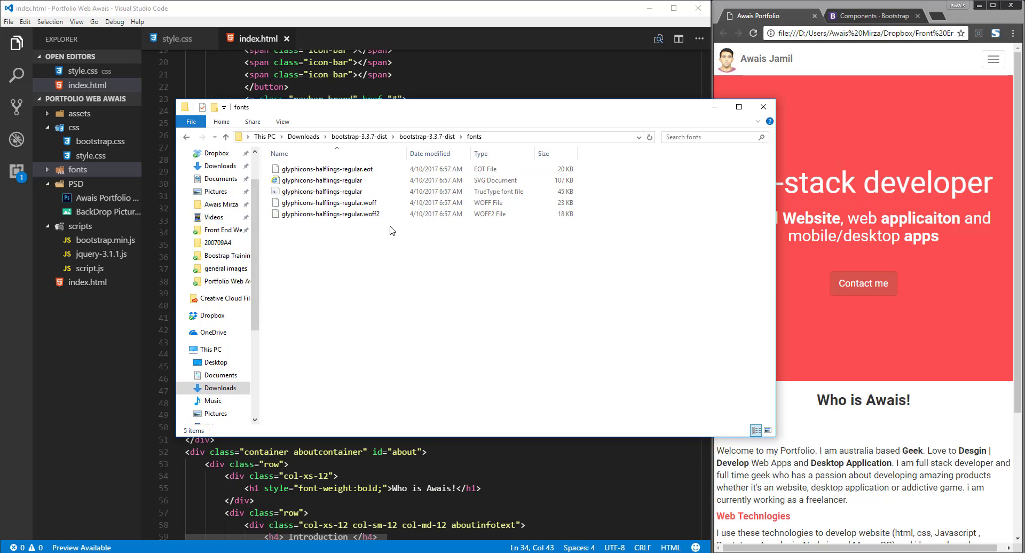
click(327, 169)
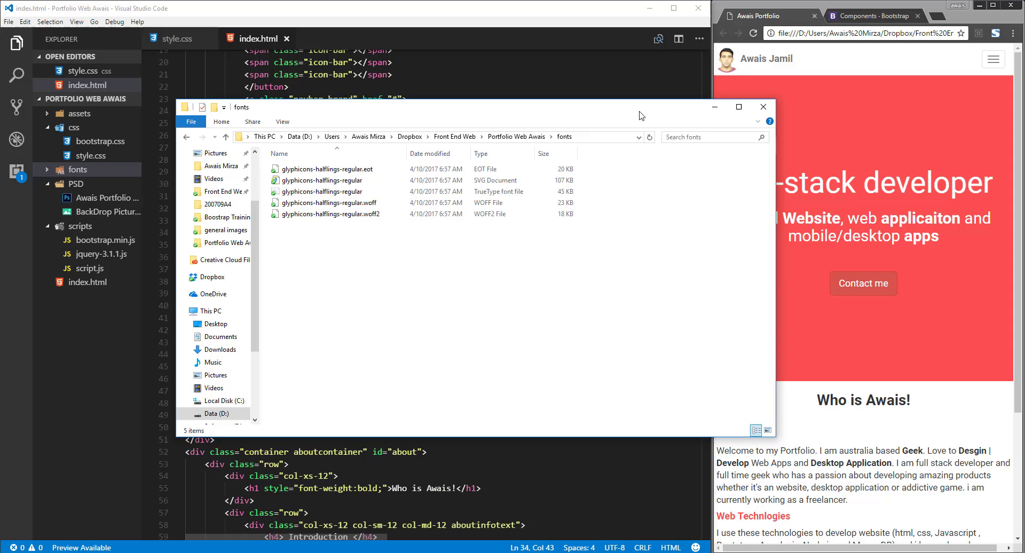
click(761, 107)
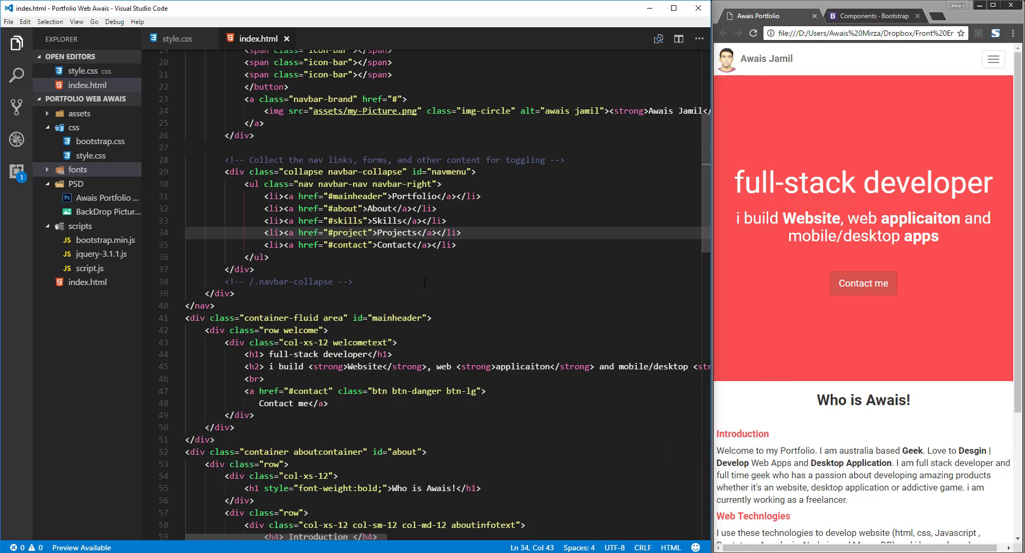
mouse_move(863, 290)
text(<spa)
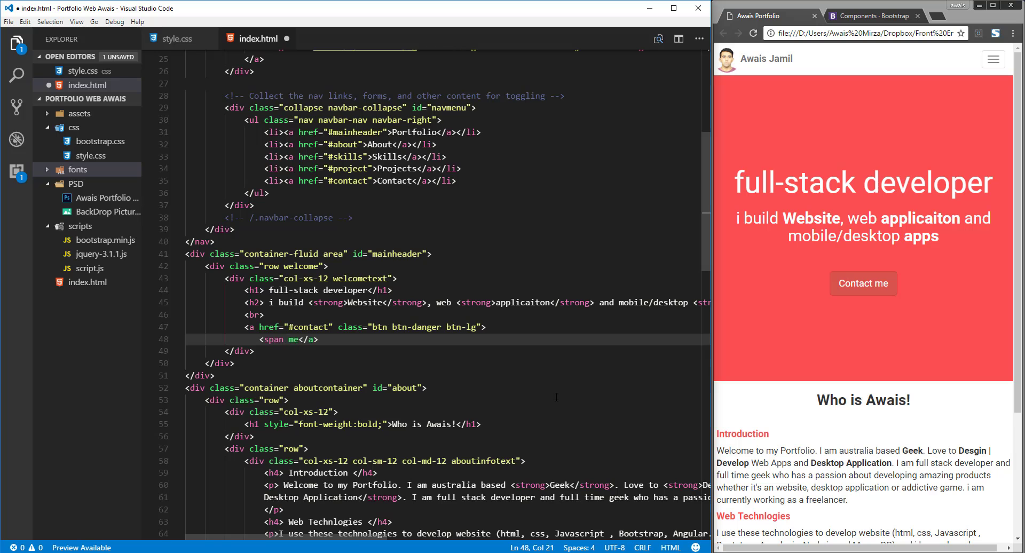
Step: Add <span class="glyphicon glyphicon-user"></span> before 'Contact me' in the button and save
text(class="")
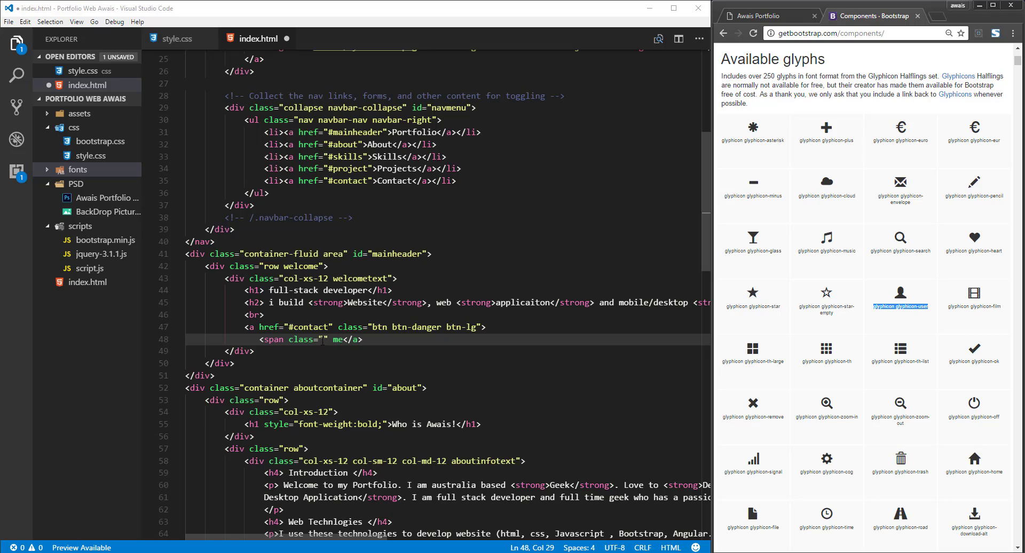
text(glyphicon glyphicon-user)
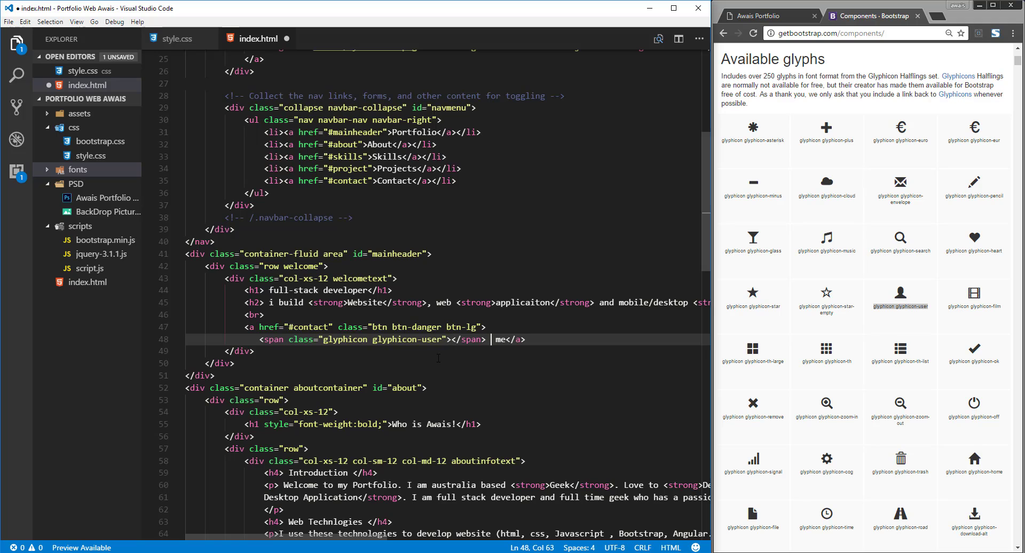
text(Con)
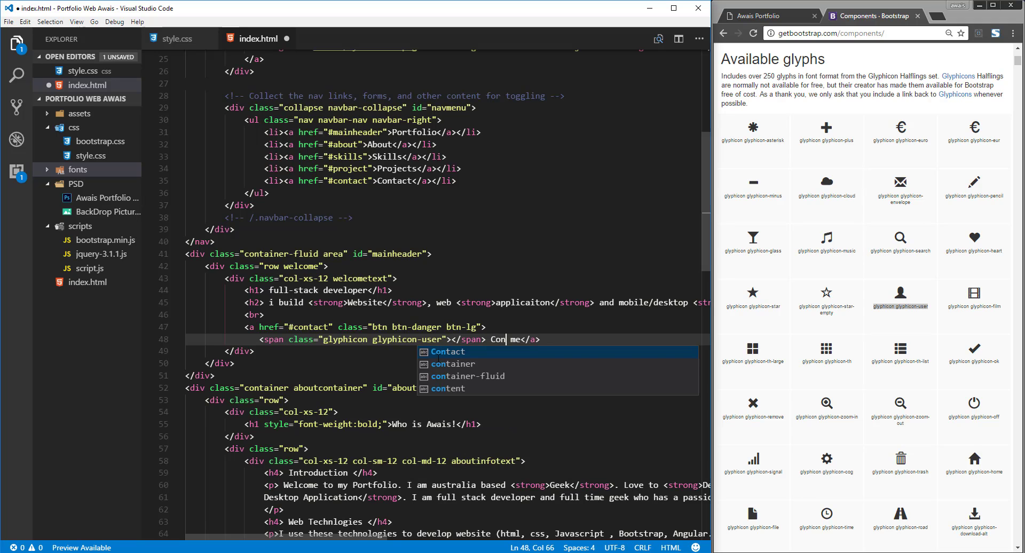
text(tact)
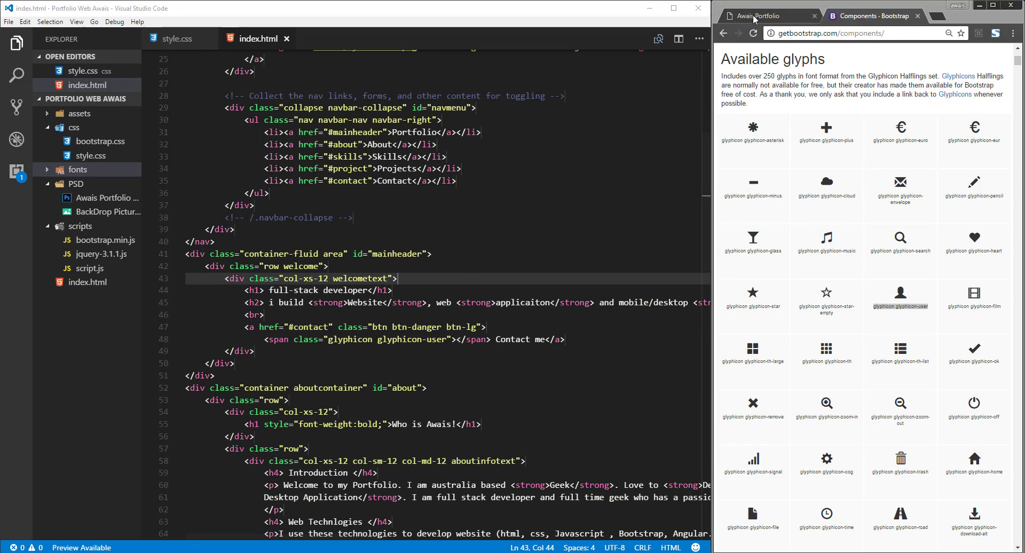
Step: Check the user icon on Contact me, then copy 'glyphicon glyphicon-search' into index.html and save
click(760, 16)
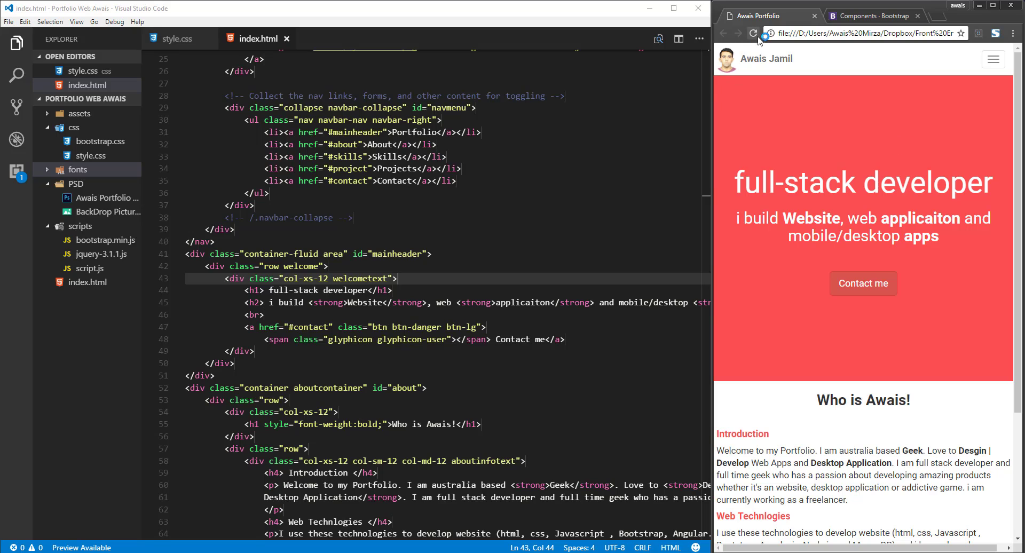
mouse_move(863, 283)
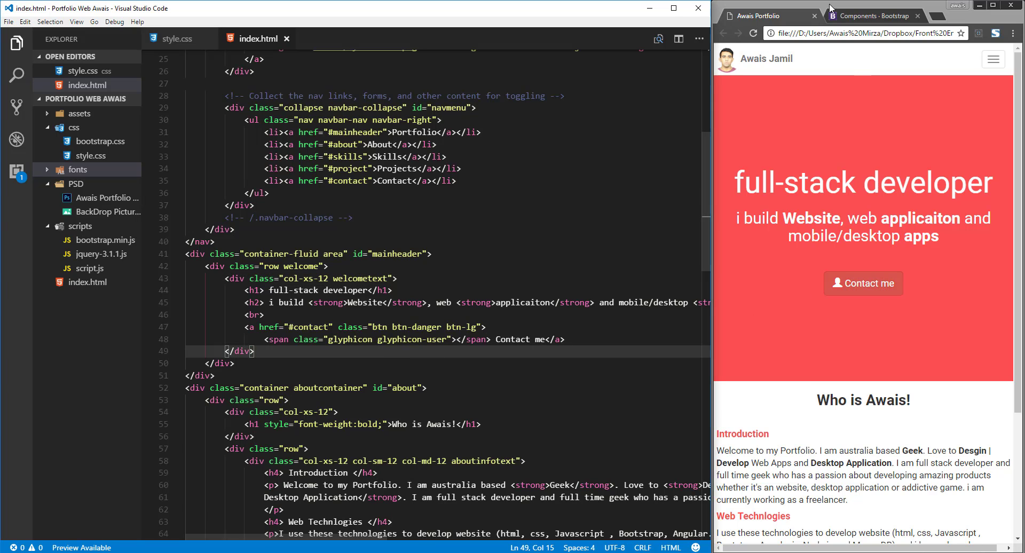
mouse_move(869, 16)
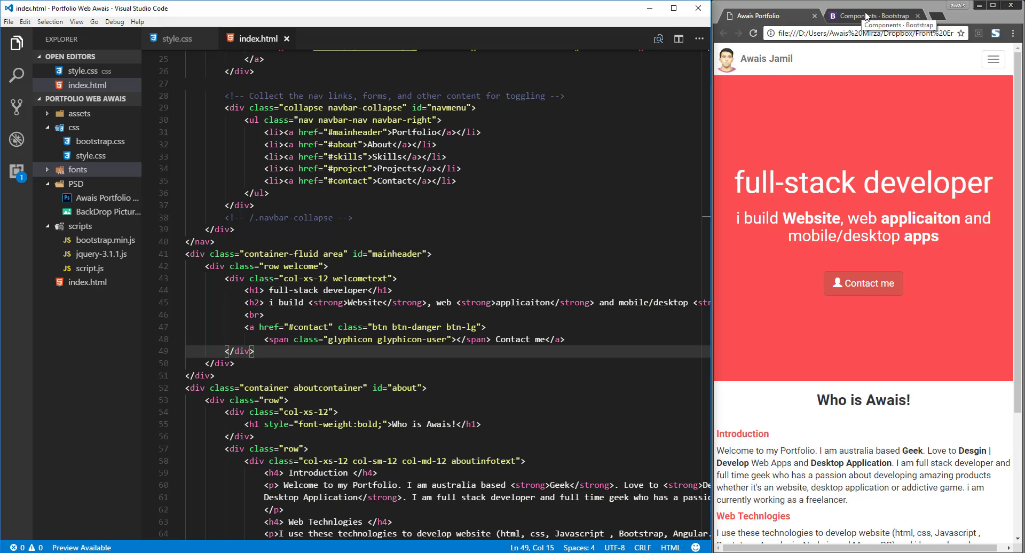
click(872, 16)
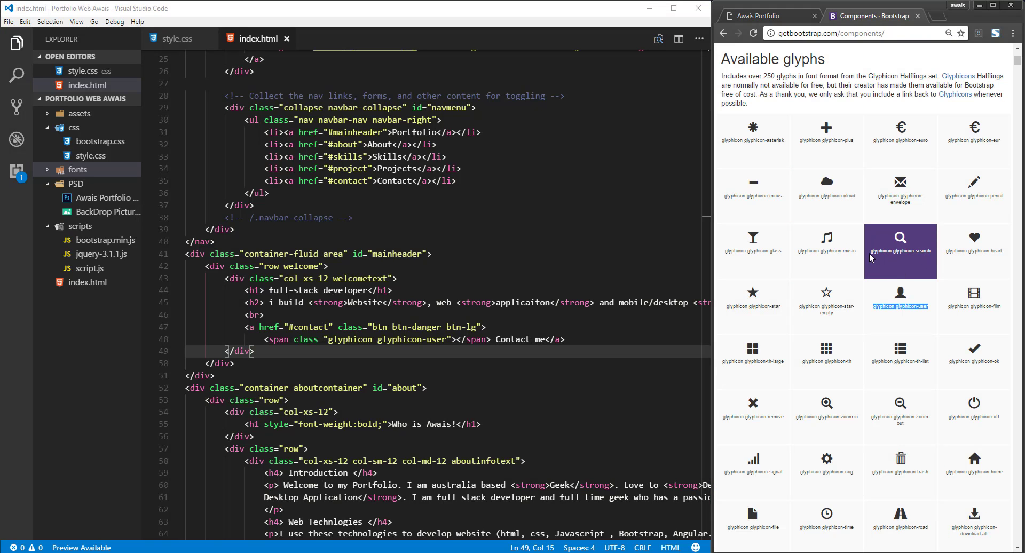
right_click(899, 250)
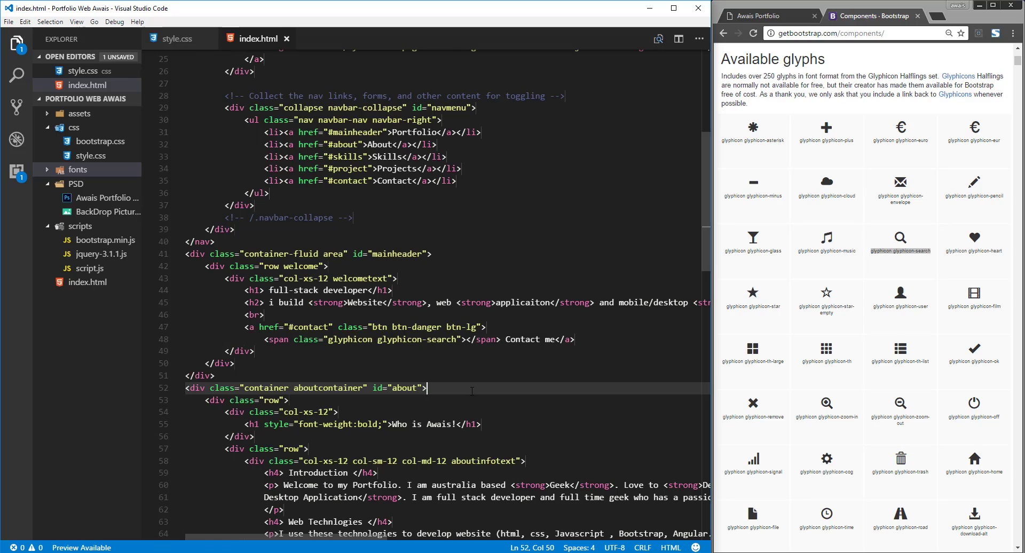
click(722, 33)
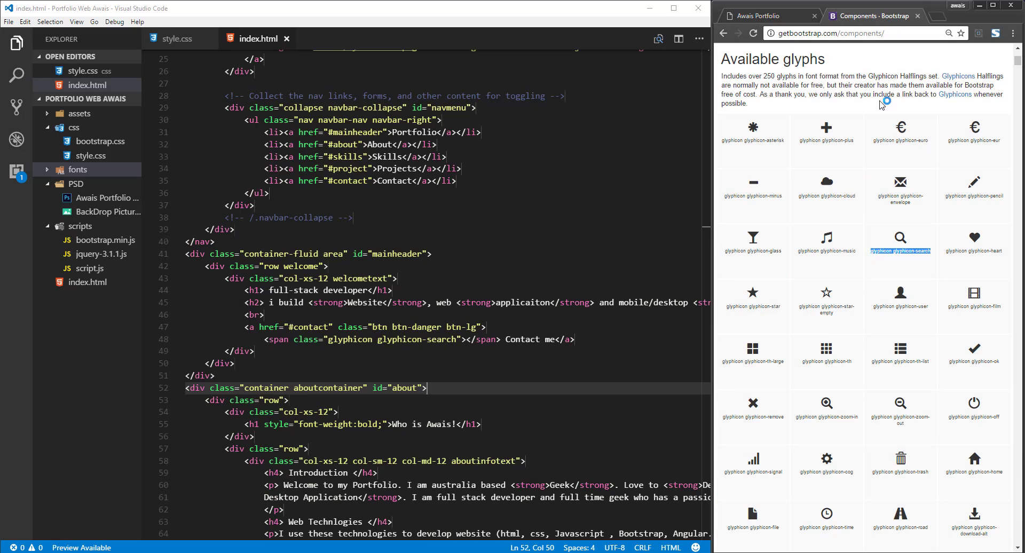
scroll(down, 3)
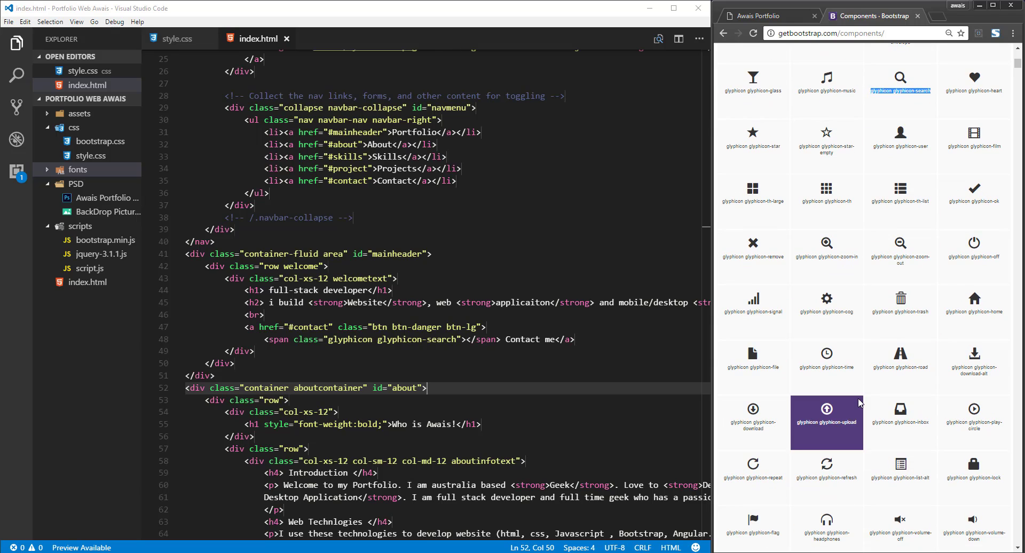
scroll(down, 3)
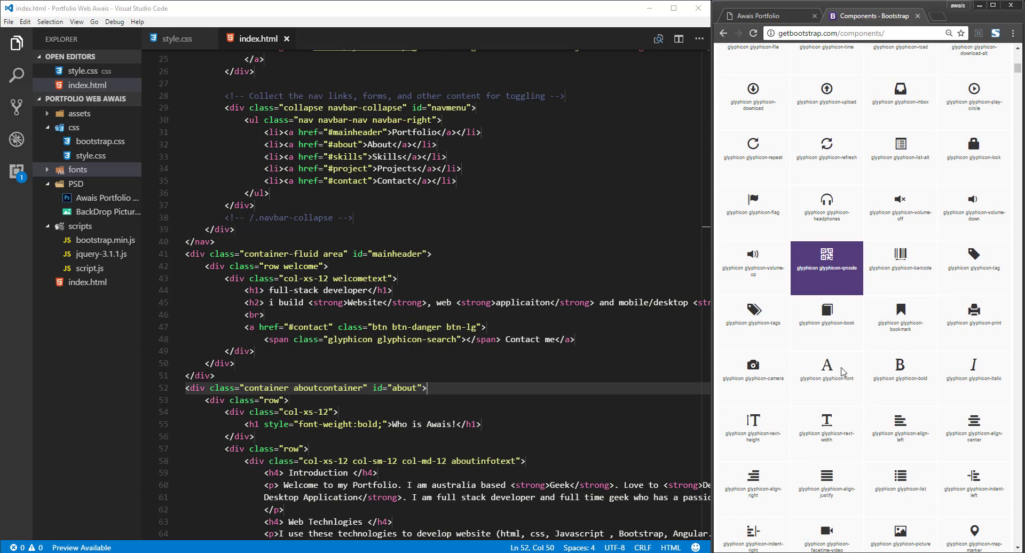
scroll(down, 3)
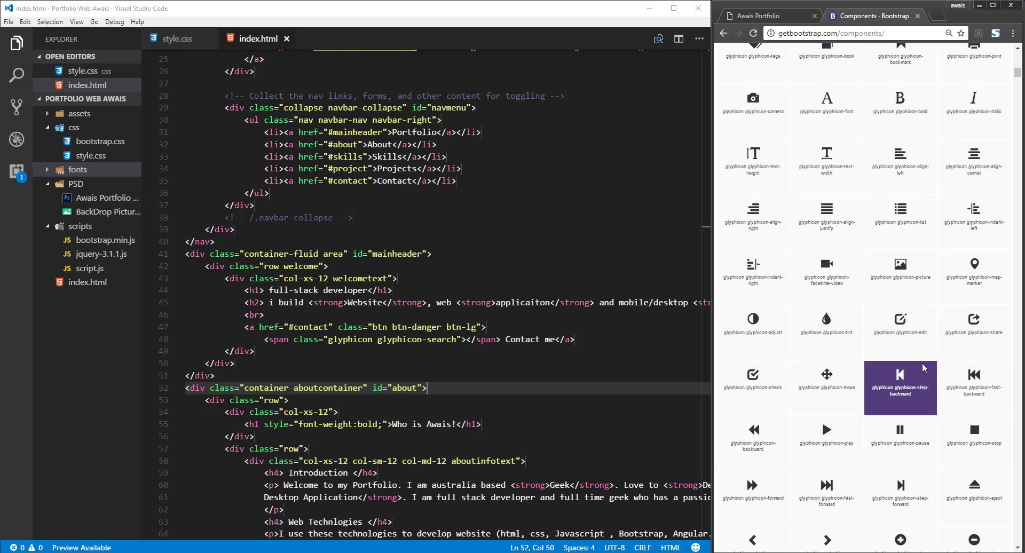
scroll(down, 3)
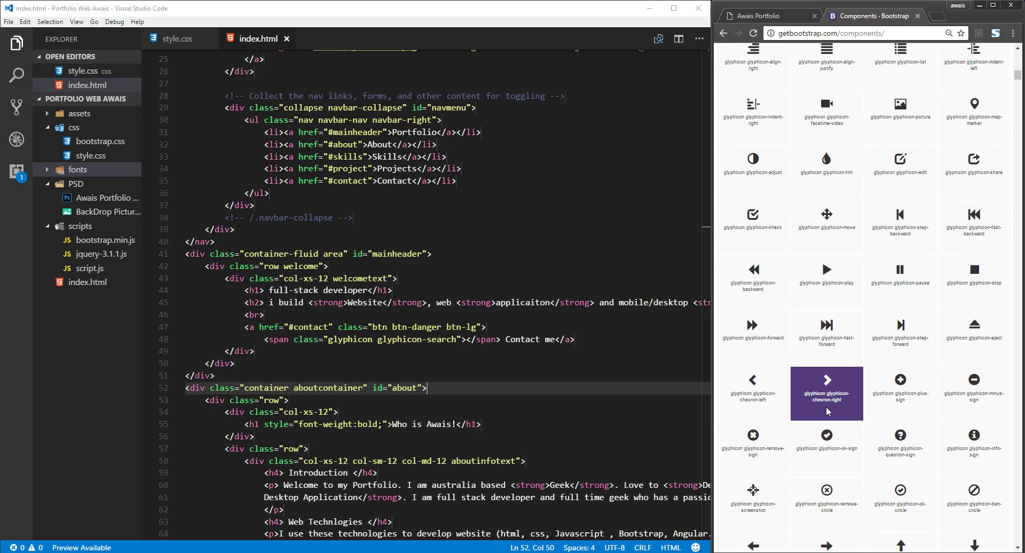
mouse_move(837, 403)
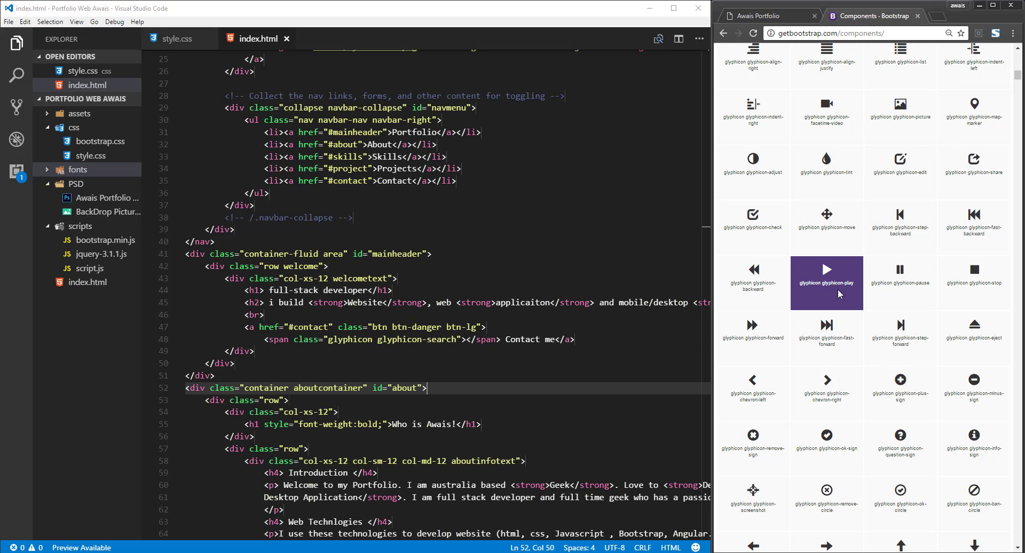
scroll(down, 3)
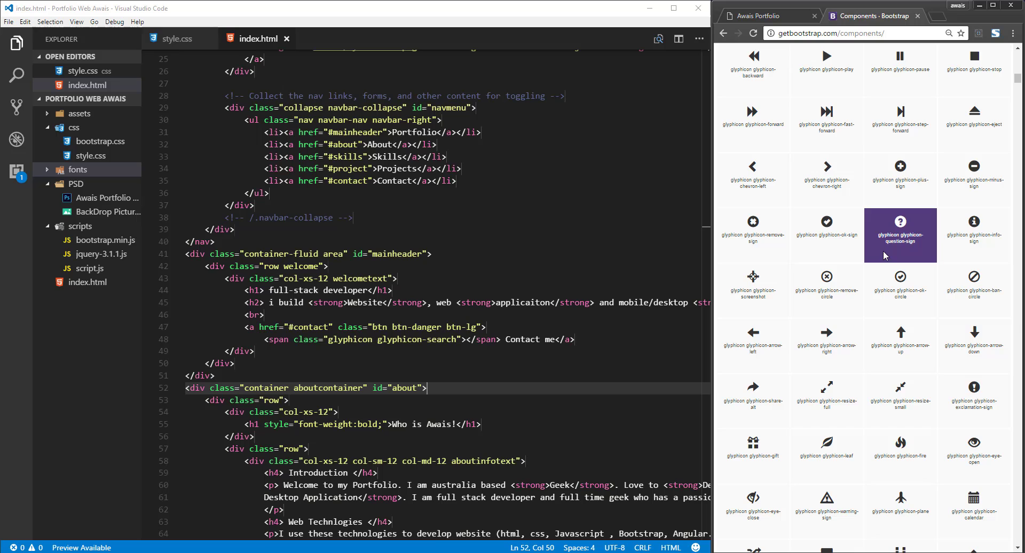
scroll(down, 3)
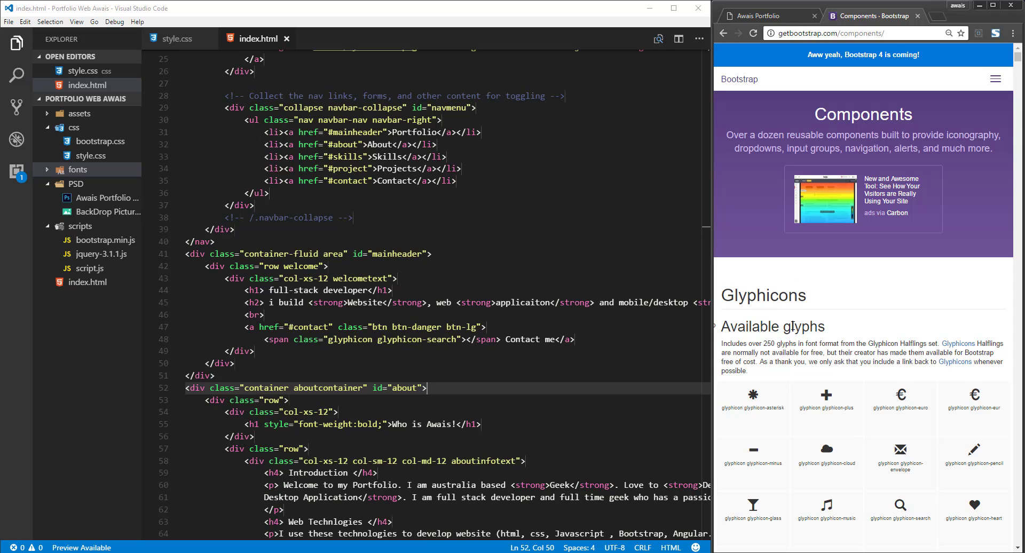
mouse_move(771, 327)
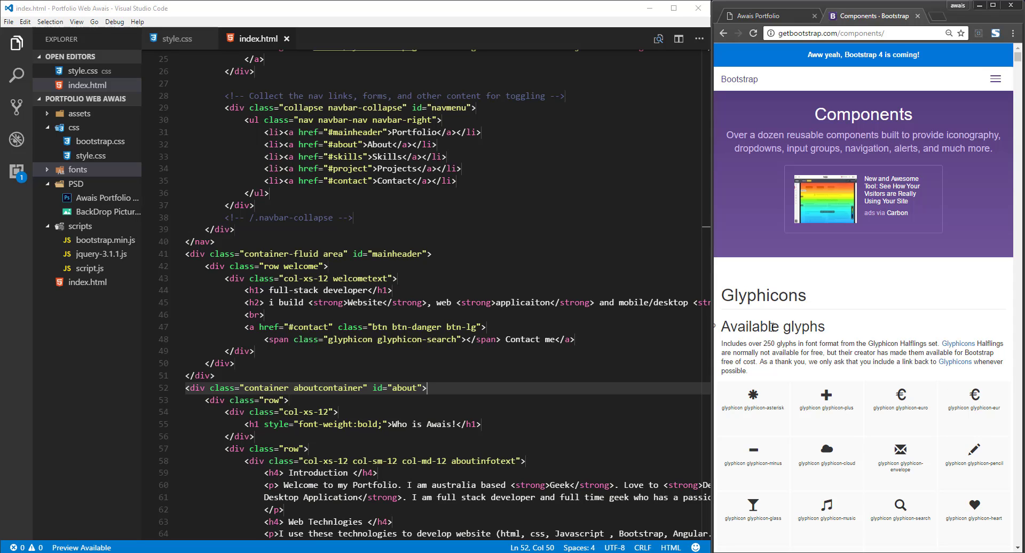